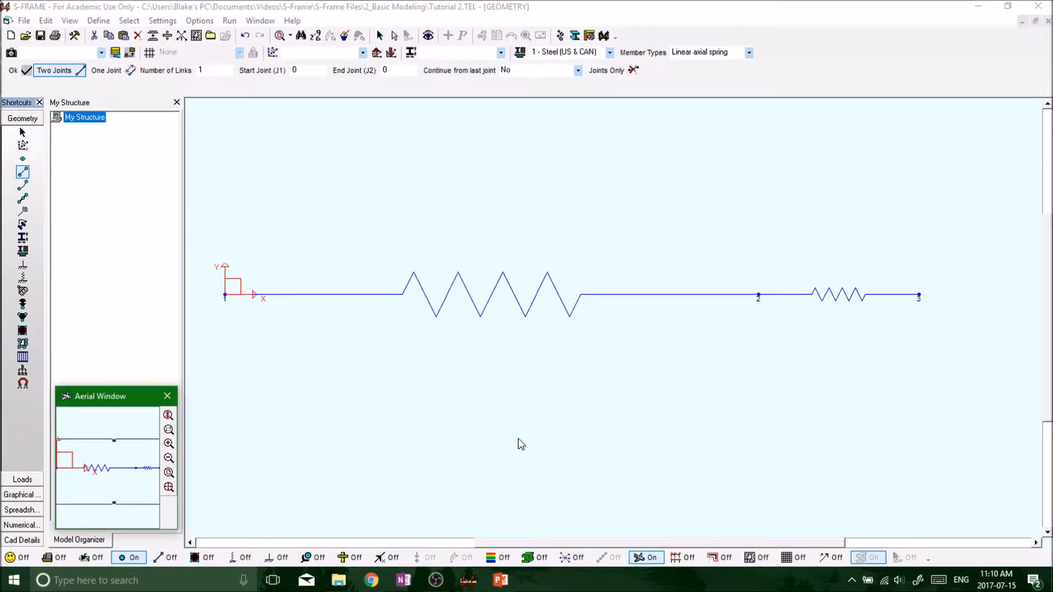
{"action": "mouse_move", "coordinate": [501, 367]}
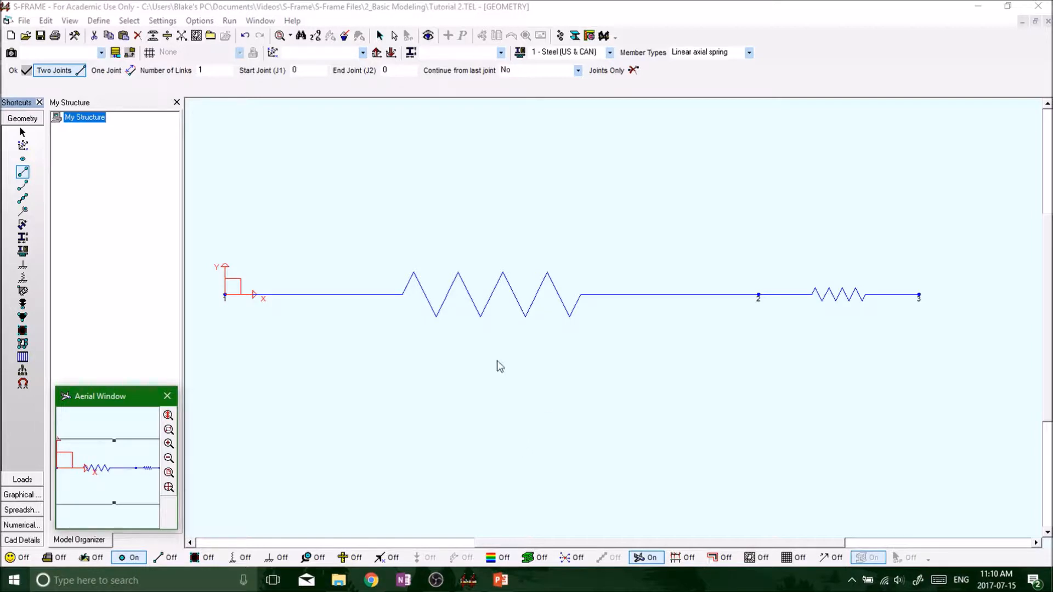
{"action": "mouse_move", "coordinate": [544, 322]}
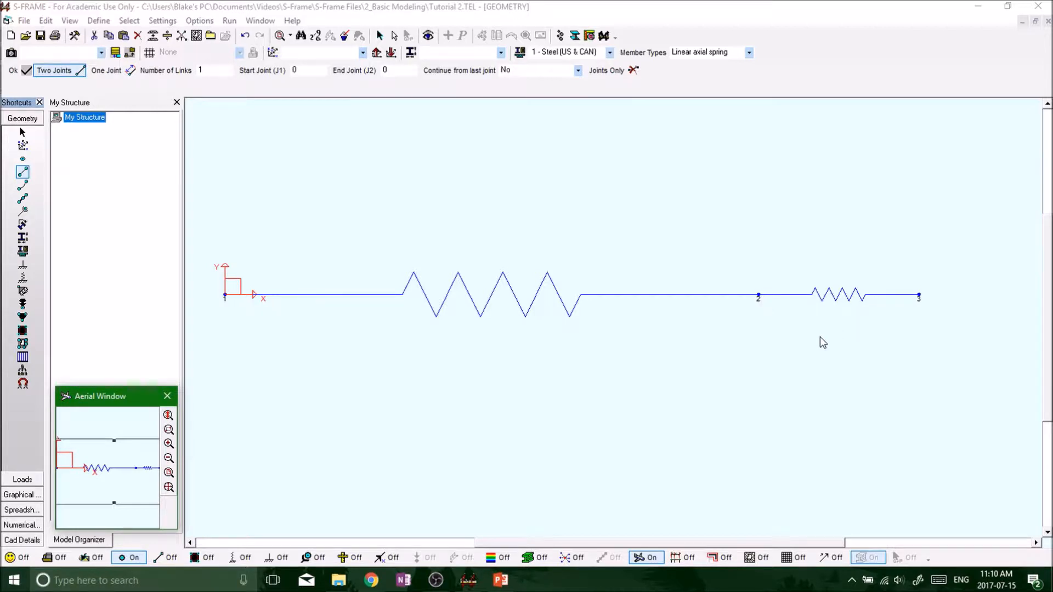
{"action": "mouse_move", "coordinate": [355, 299]}
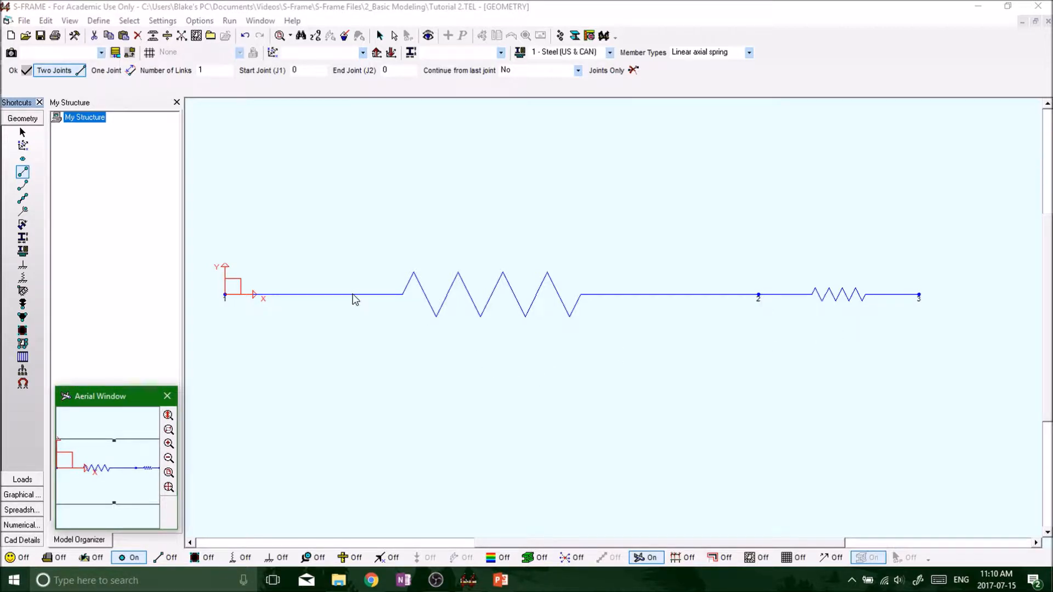
{"action": "mouse_move", "coordinate": [463, 275]}
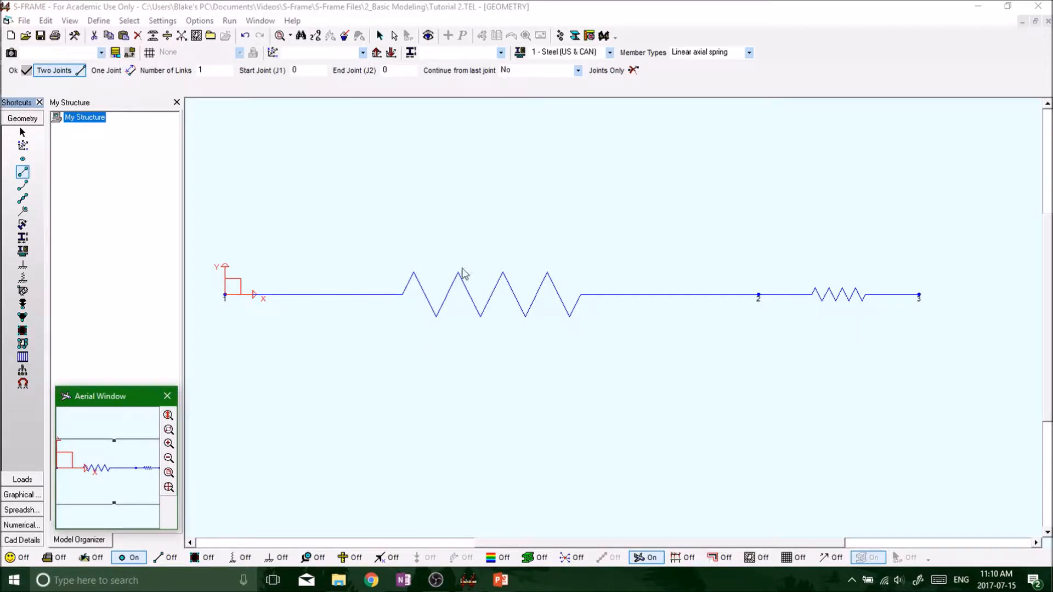
{"action": "mouse_move", "coordinate": [401, 309]}
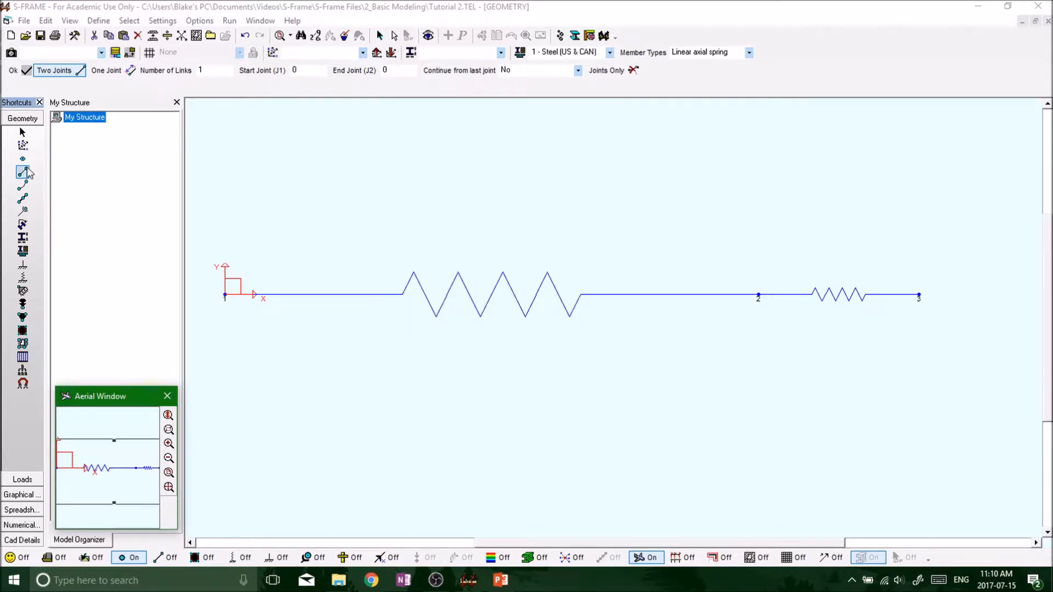
{"action": "mouse_move", "coordinate": [22, 172]}
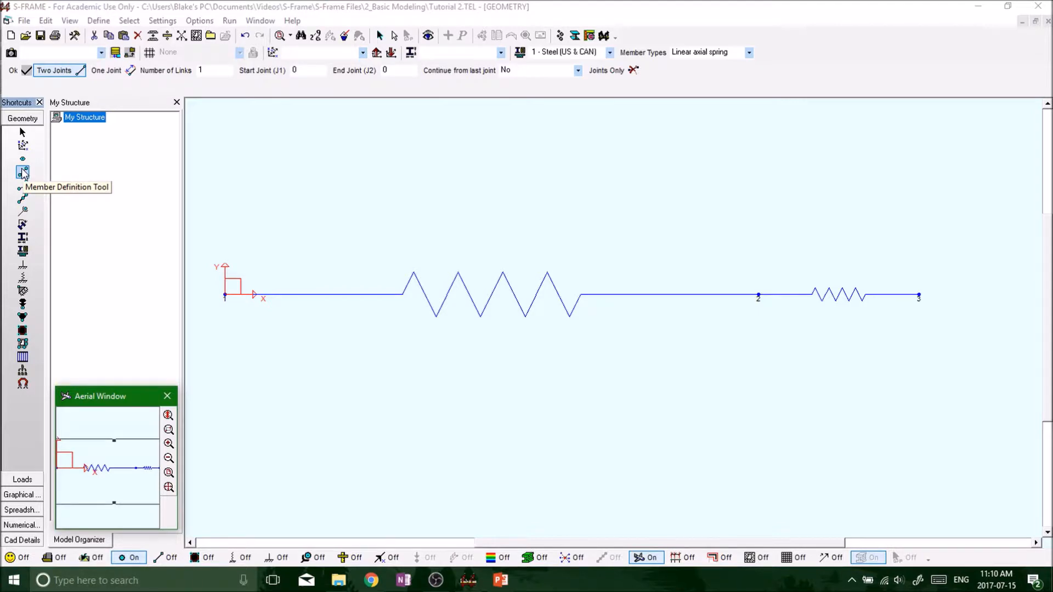
Bring up the Member Properties table for the two spring members from their context menu
{"action": "right_click", "coordinate": [322, 295]}
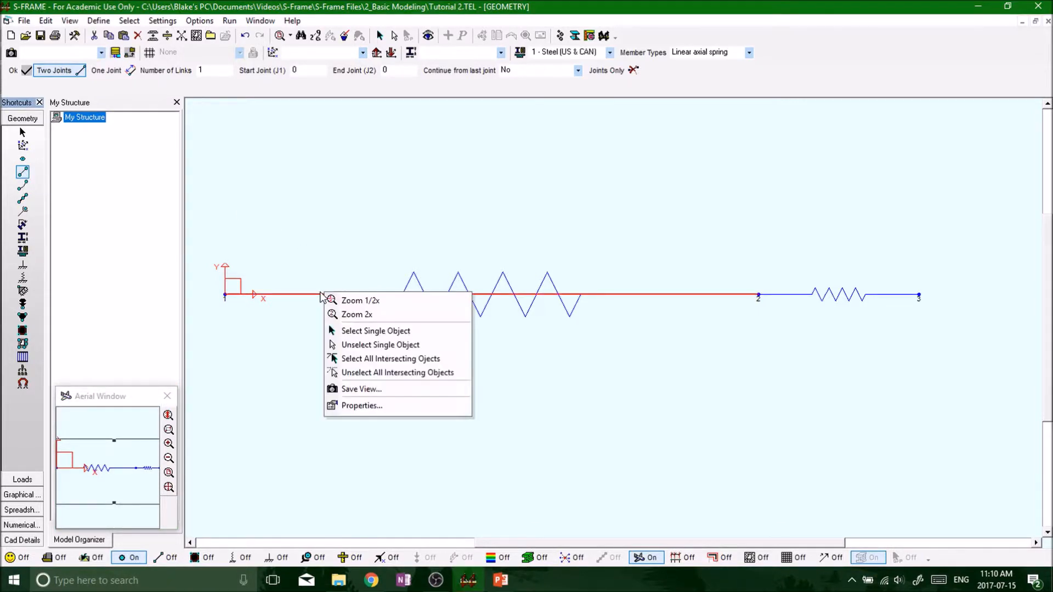
{"action": "mouse_move", "coordinate": [495, 313]}
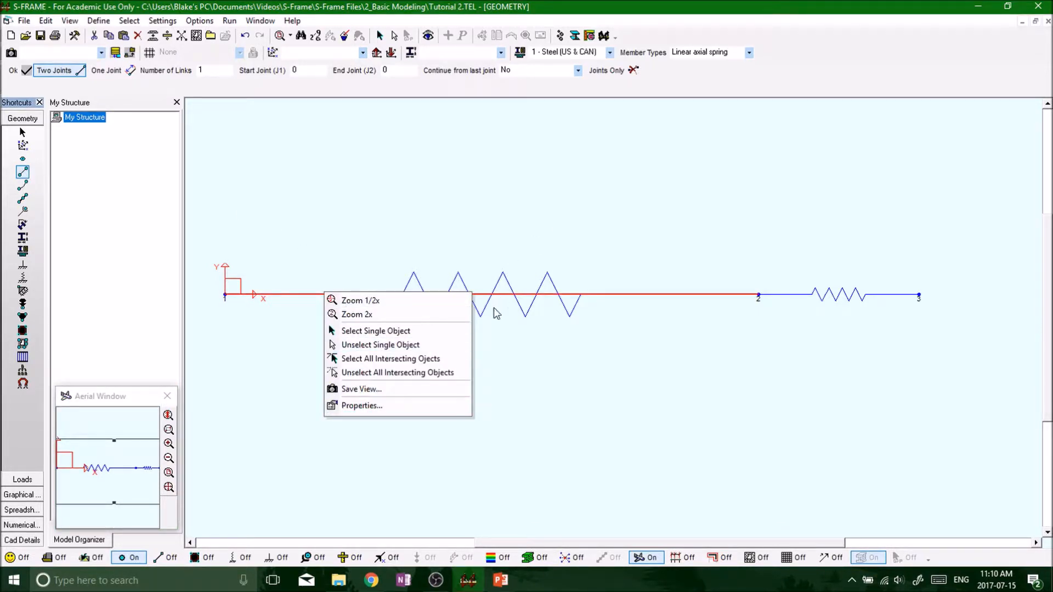
{"action": "mouse_move", "coordinate": [355, 315]}
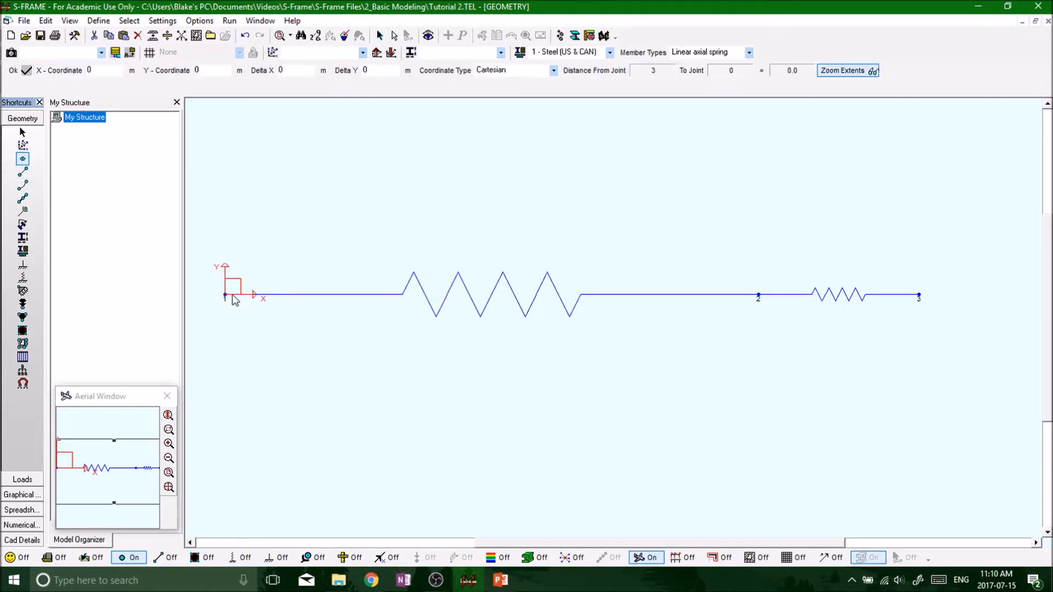
{"action": "left_click", "coordinate": [225, 294]}
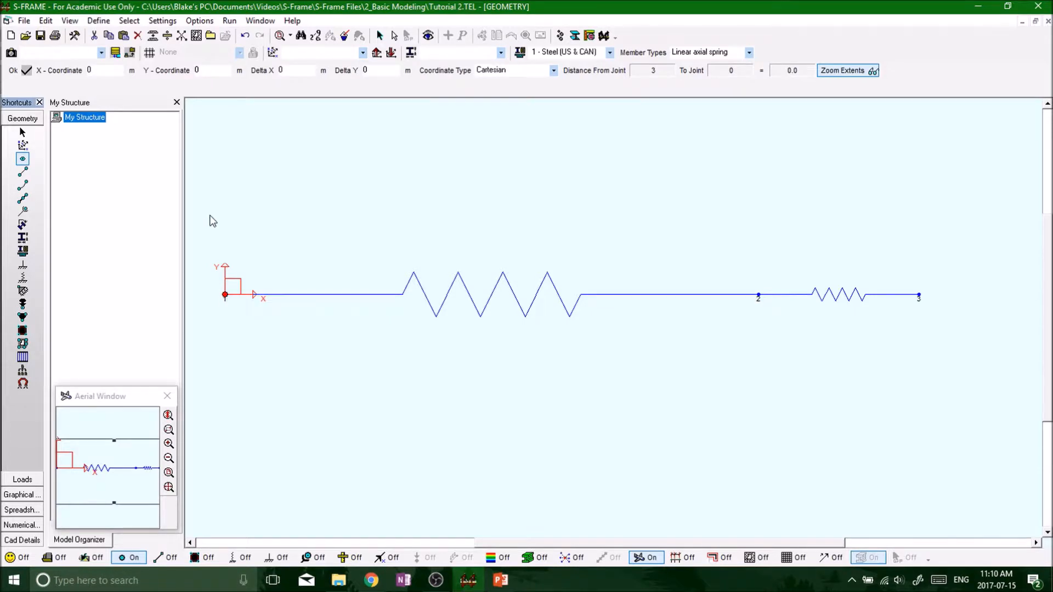
{"action": "left_click", "coordinate": [22, 173]}
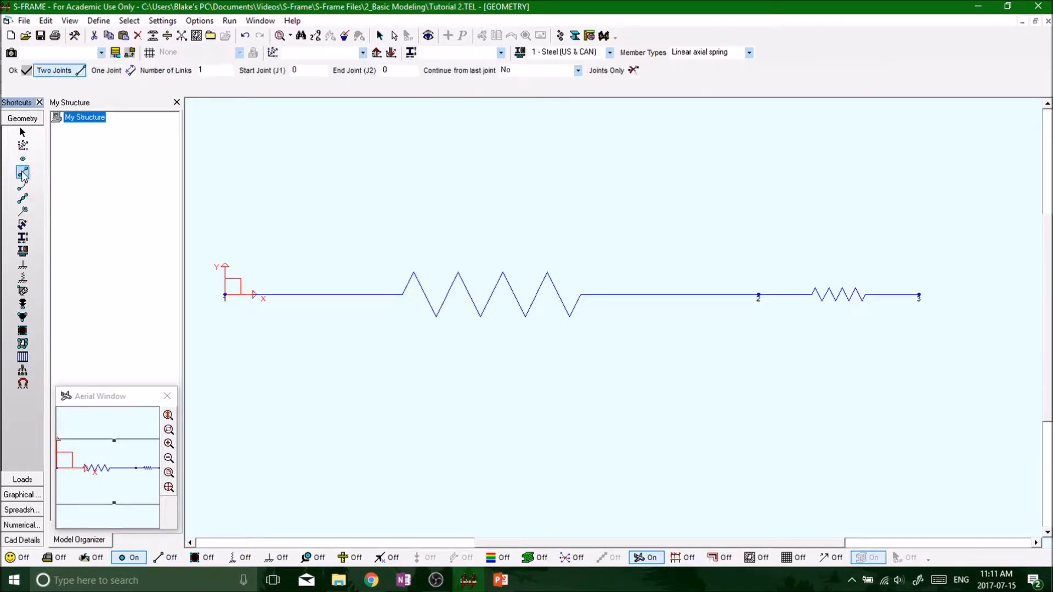
{"action": "right_click", "coordinate": [355, 320]}
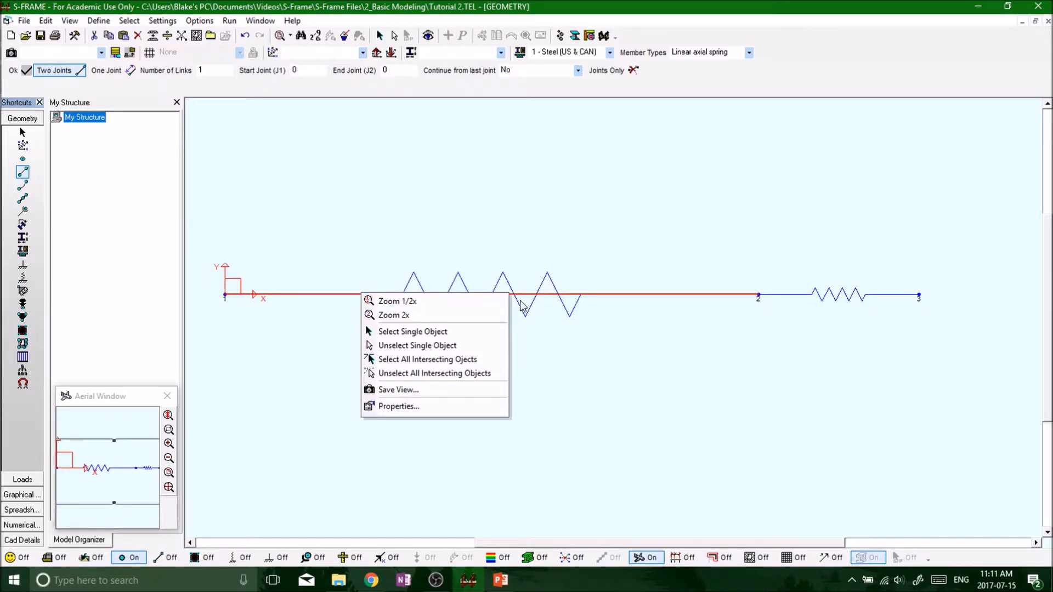
{"action": "mouse_move", "coordinate": [424, 411]}
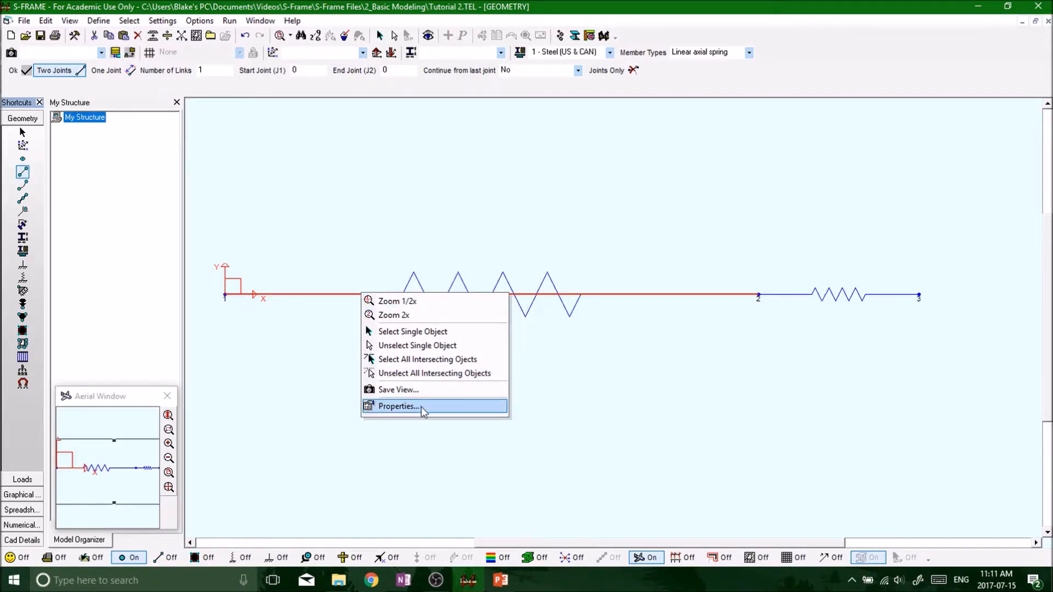
{"action": "left_click", "coordinate": [397, 406]}
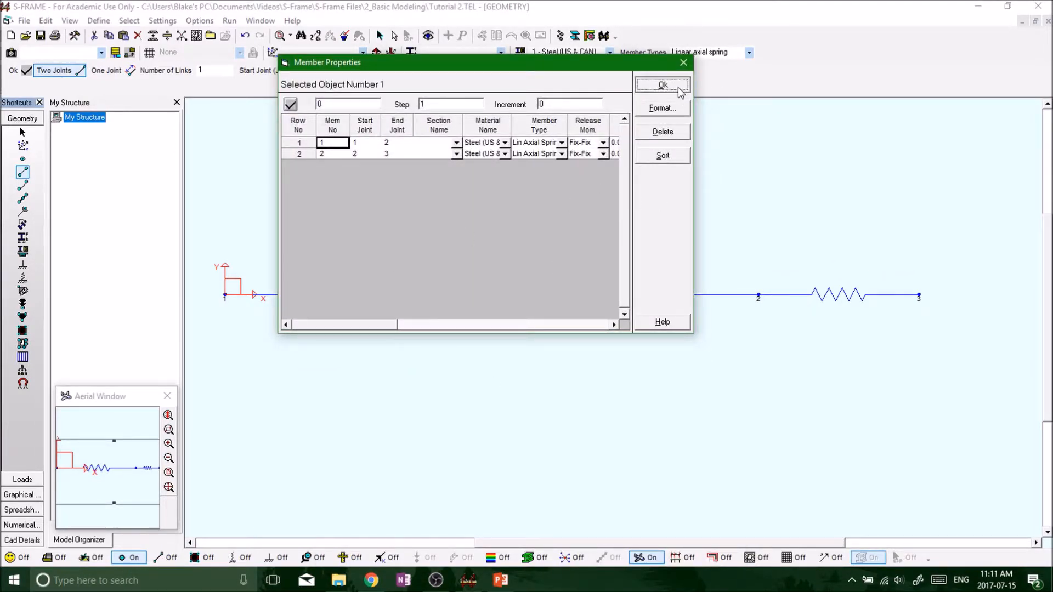
Dismiss the properties table and label the model with member numbers
{"action": "left_click", "coordinate": [662, 84]}
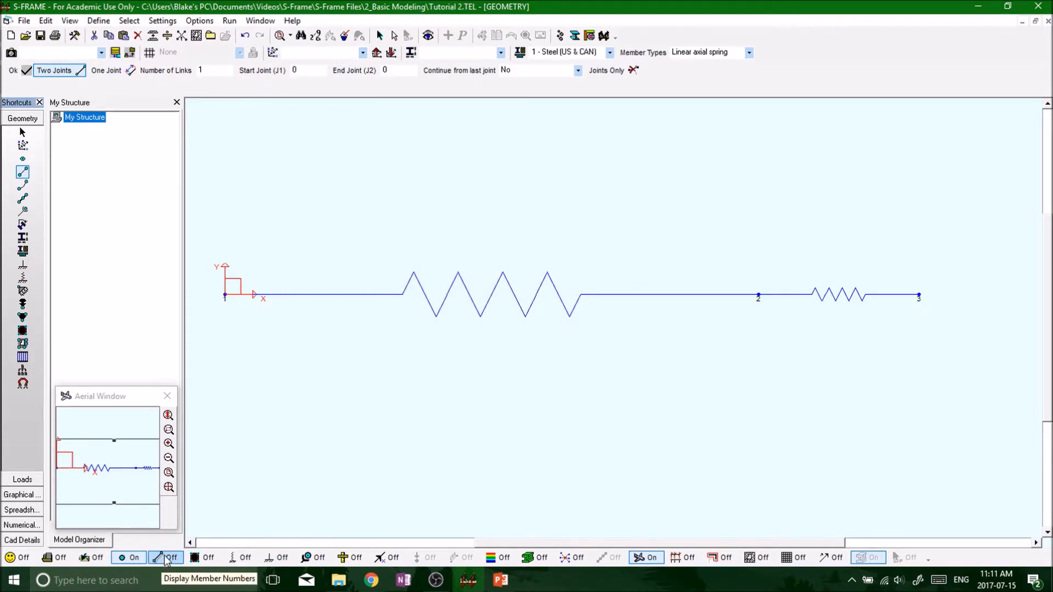
{"action": "left_click", "coordinate": [166, 557]}
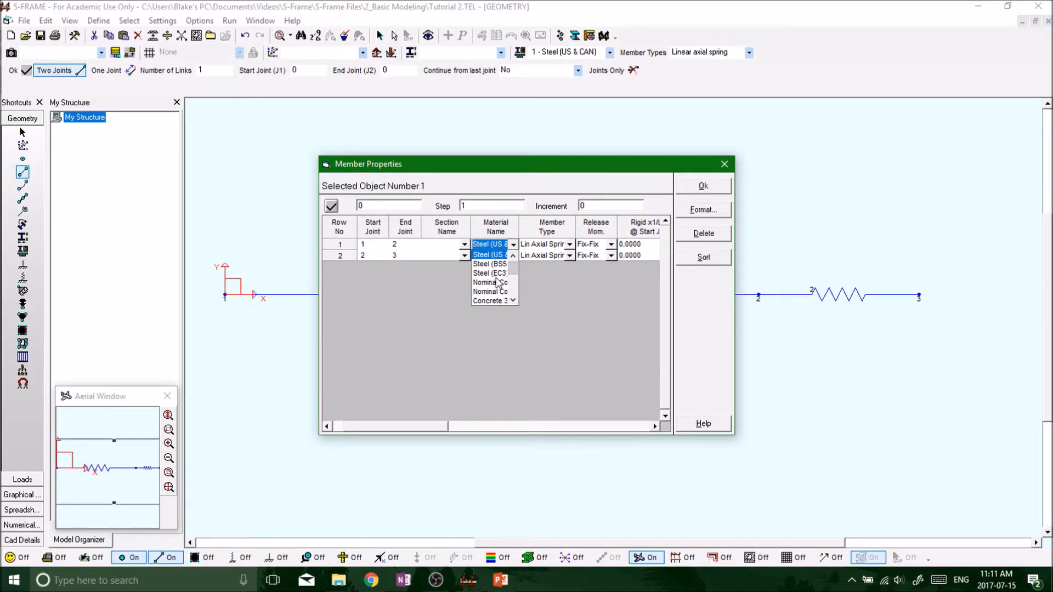
{"action": "mouse_move", "coordinate": [541, 334]}
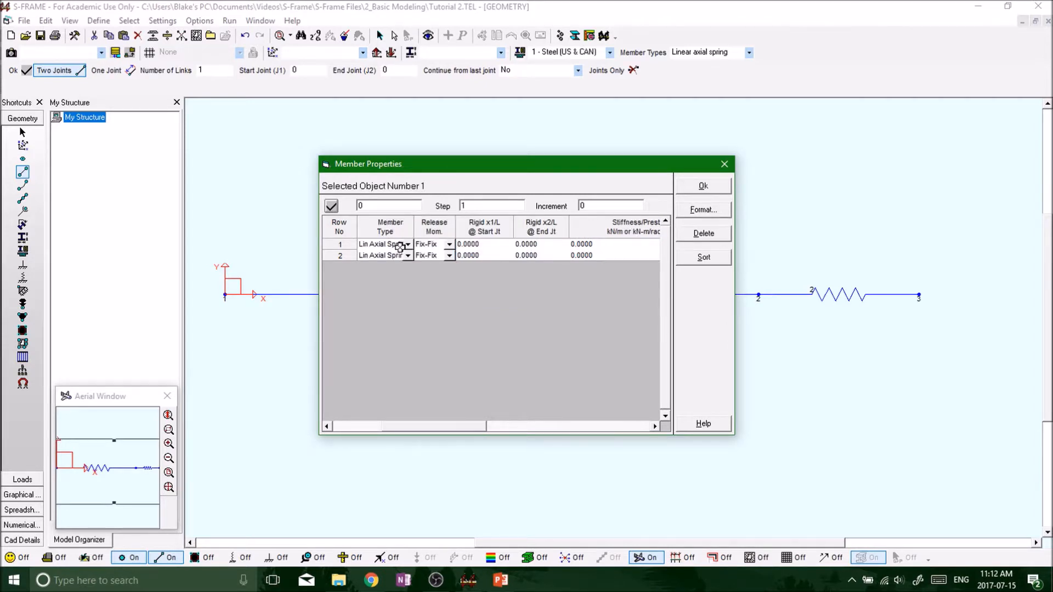
Keep member 1's type as Lin Axial Spring in the properties grid
{"action": "left_click", "coordinate": [408, 244]}
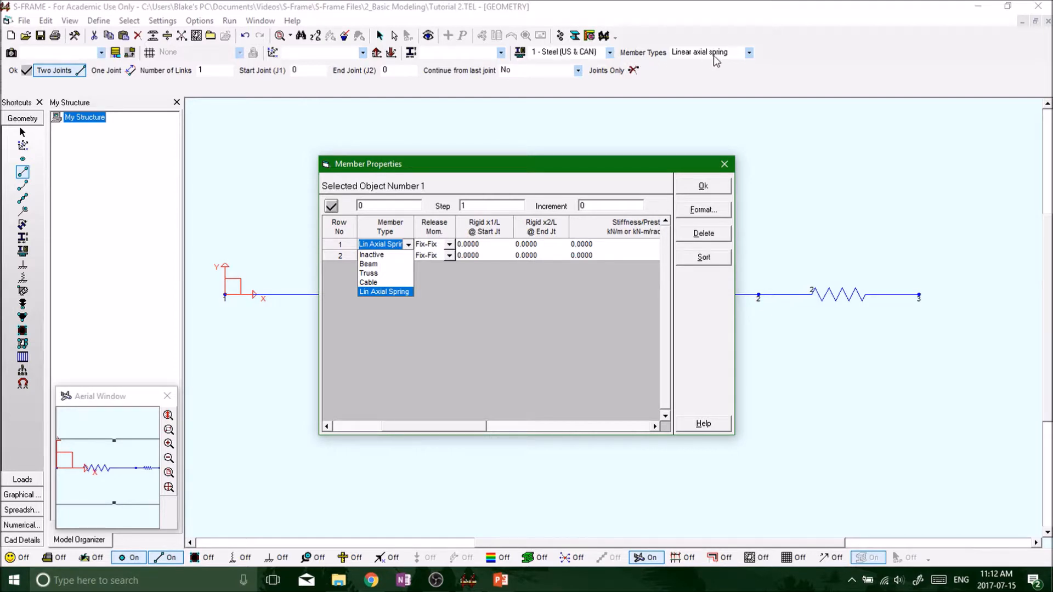
{"action": "mouse_move", "coordinate": [700, 59]}
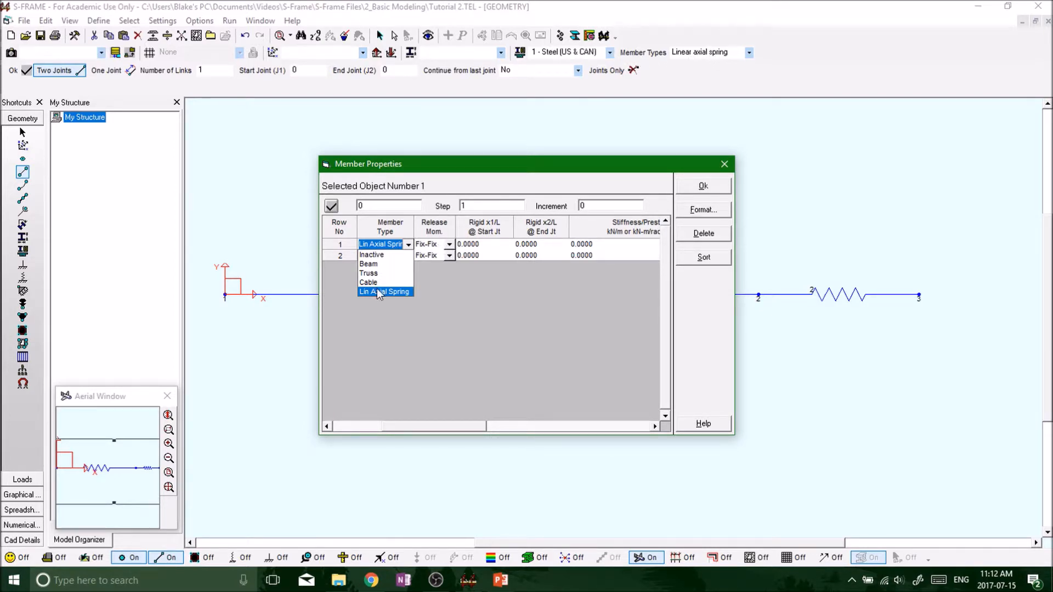
{"action": "left_click", "coordinate": [384, 291]}
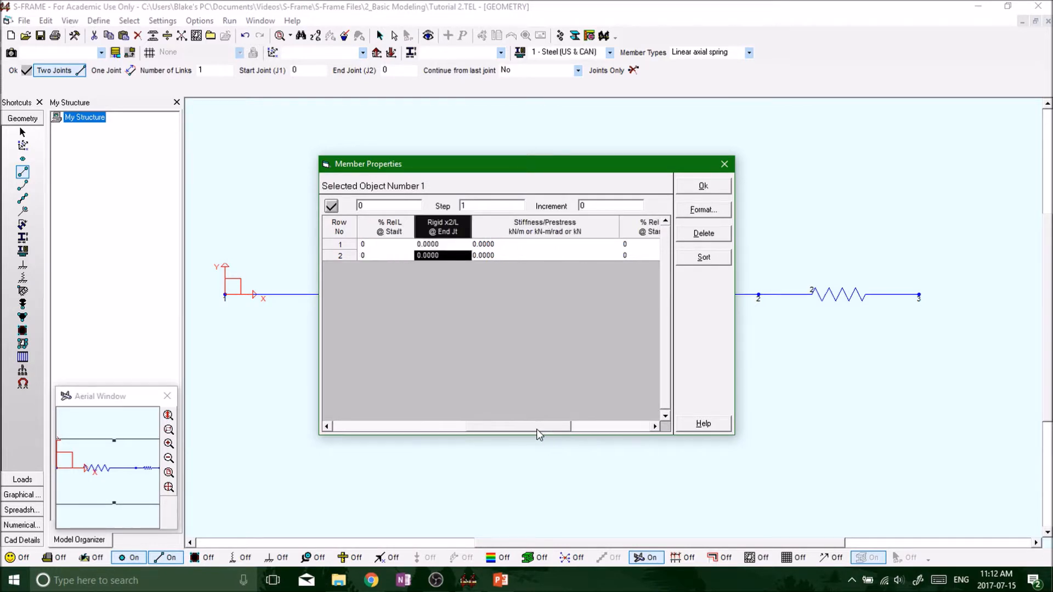
{"action": "left_click", "coordinate": [328, 426]}
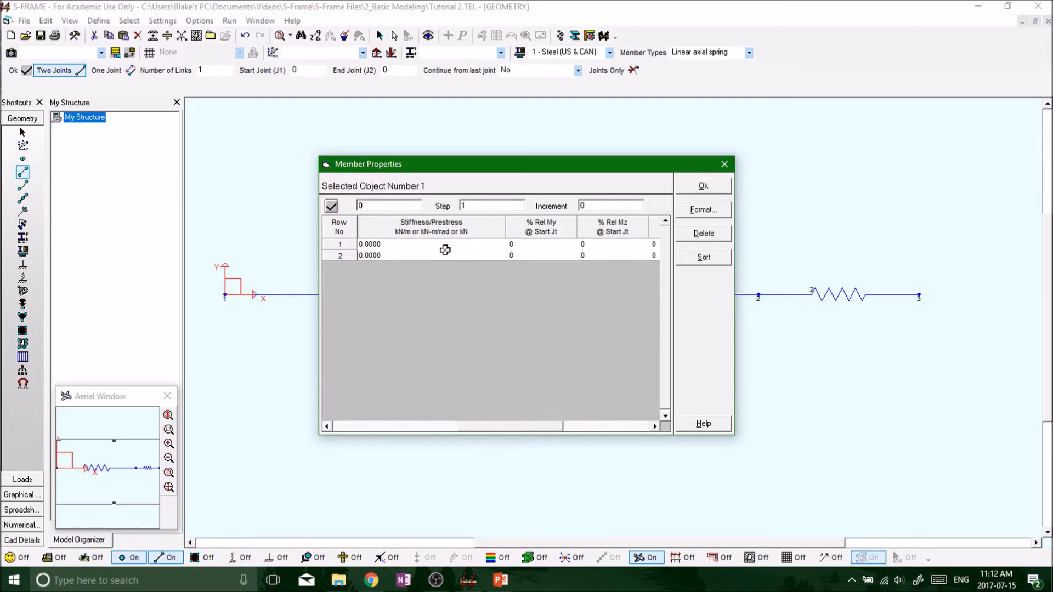
{"action": "mouse_move", "coordinate": [449, 295]}
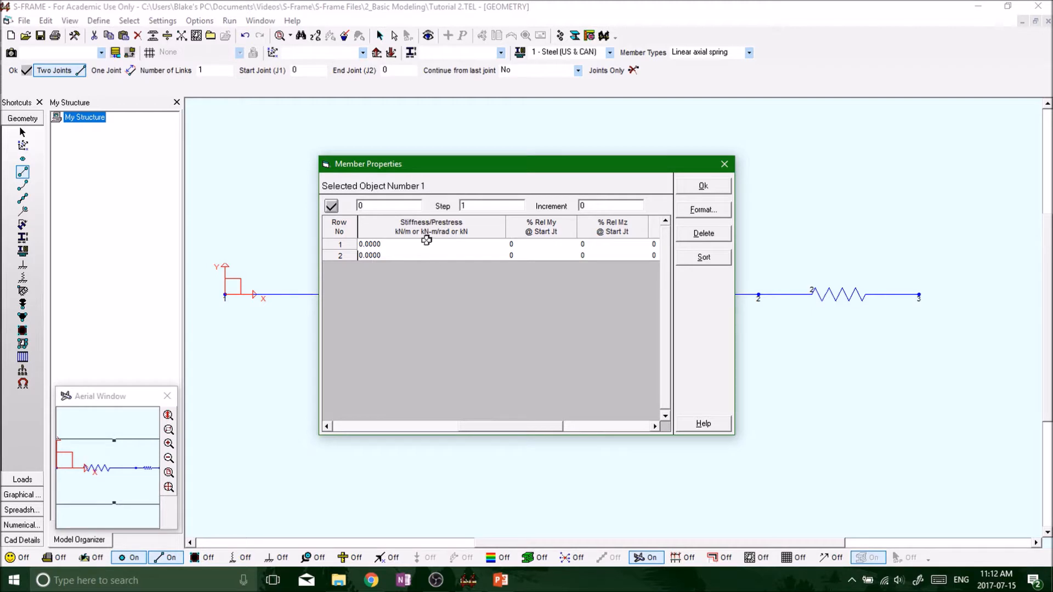
{"action": "mouse_move", "coordinate": [430, 304]}
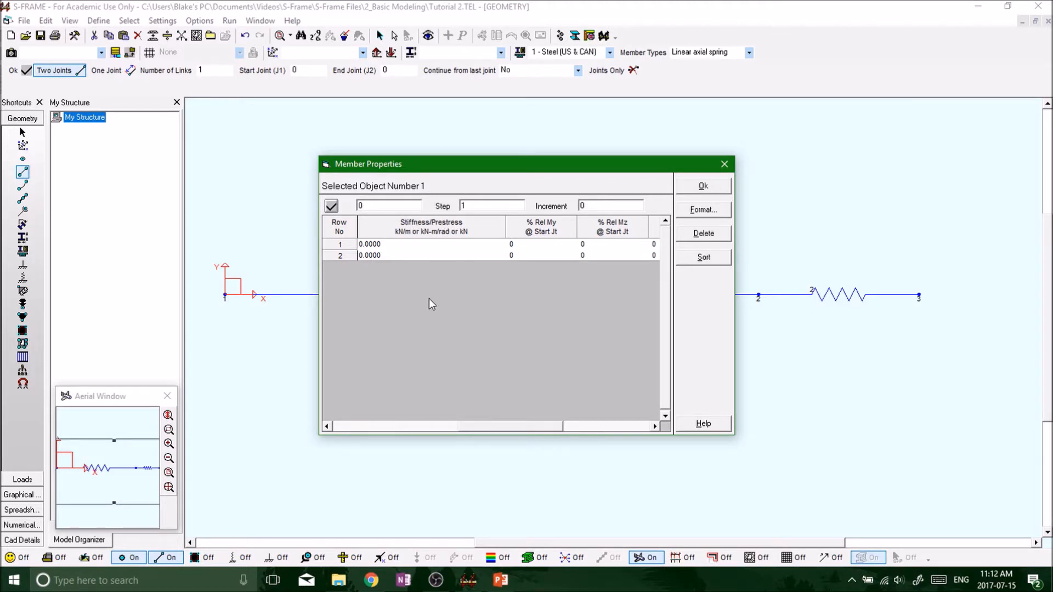
{"action": "mouse_move", "coordinate": [430, 309]}
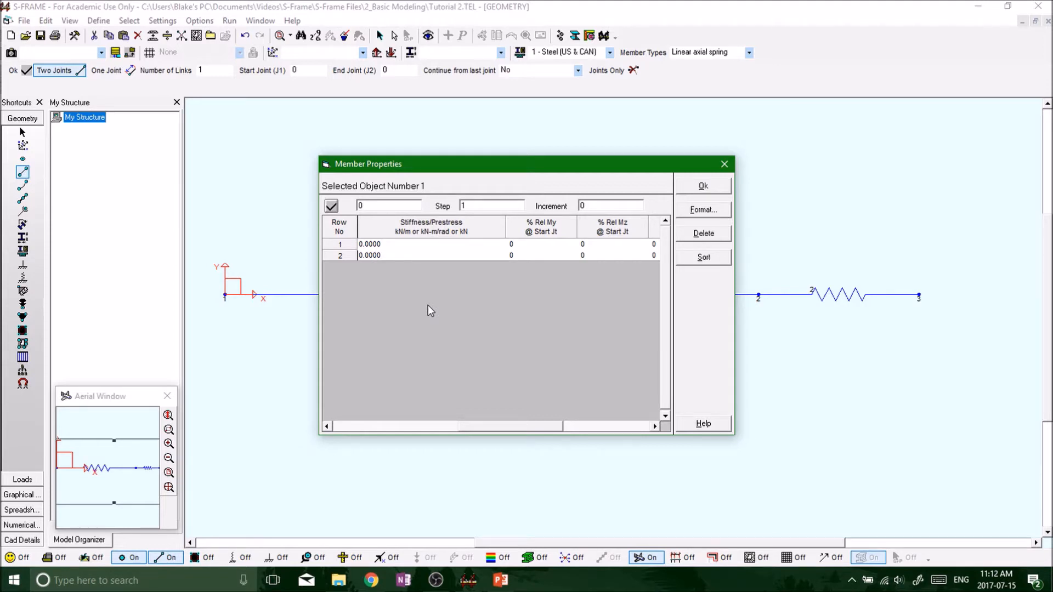
{"action": "mouse_move", "coordinate": [442, 273]}
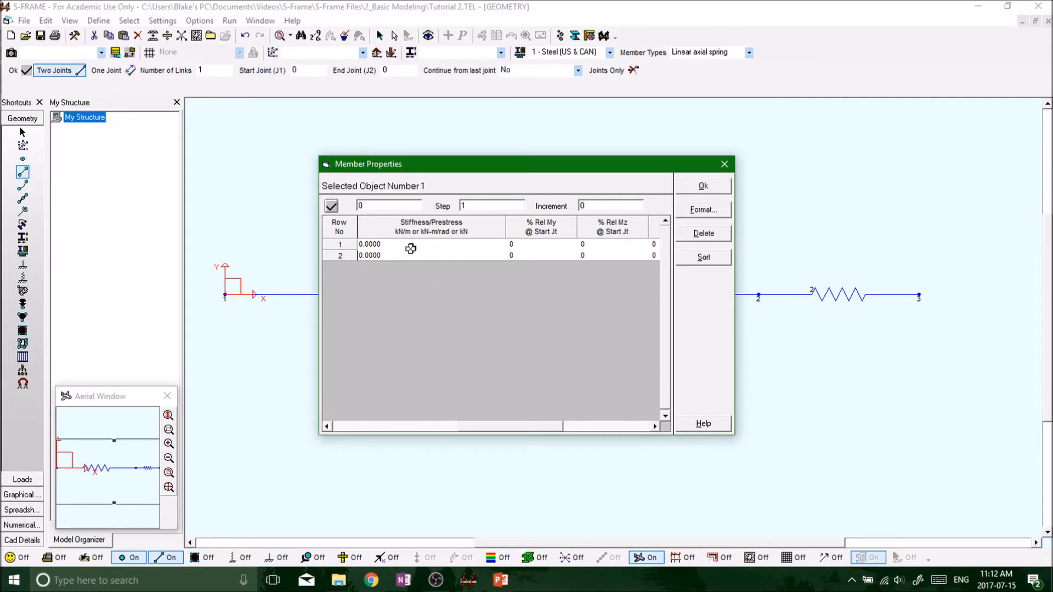
{"action": "left_click", "coordinate": [431, 243]}
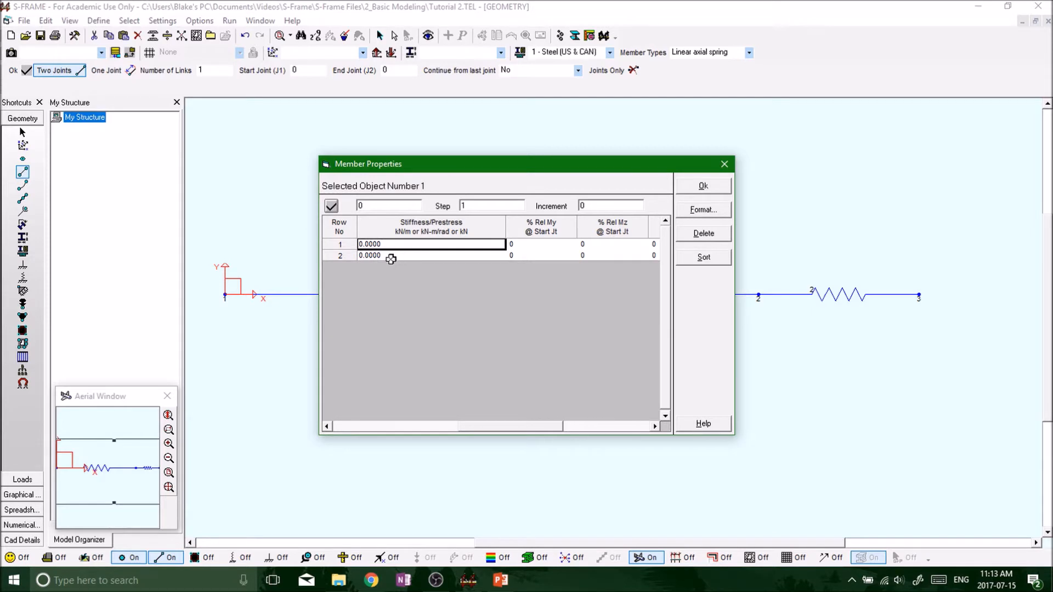
{"action": "mouse_move", "coordinate": [432, 272]}
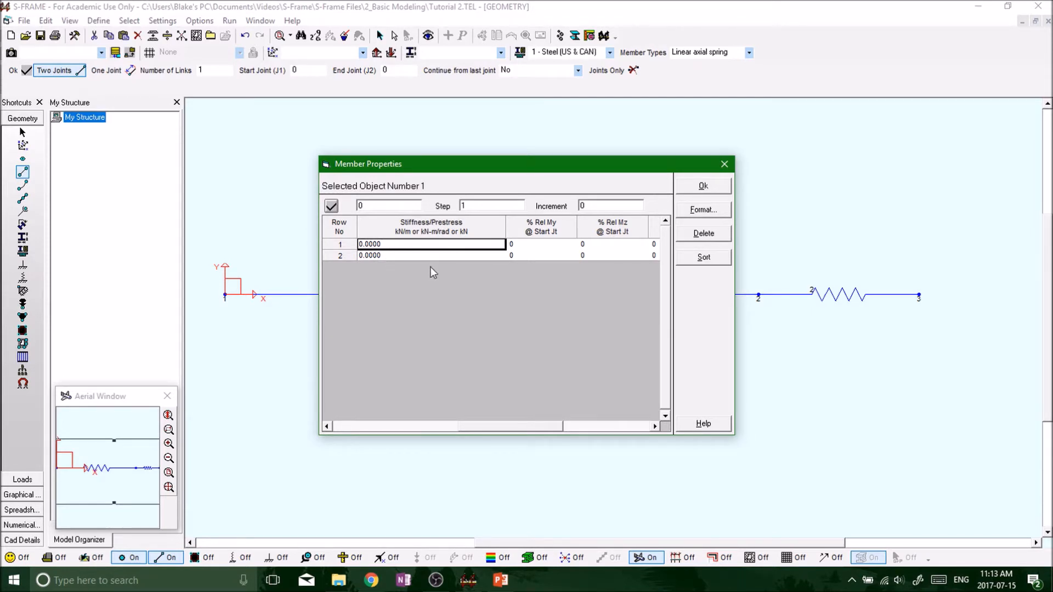
{"action": "mouse_move", "coordinate": [441, 281]}
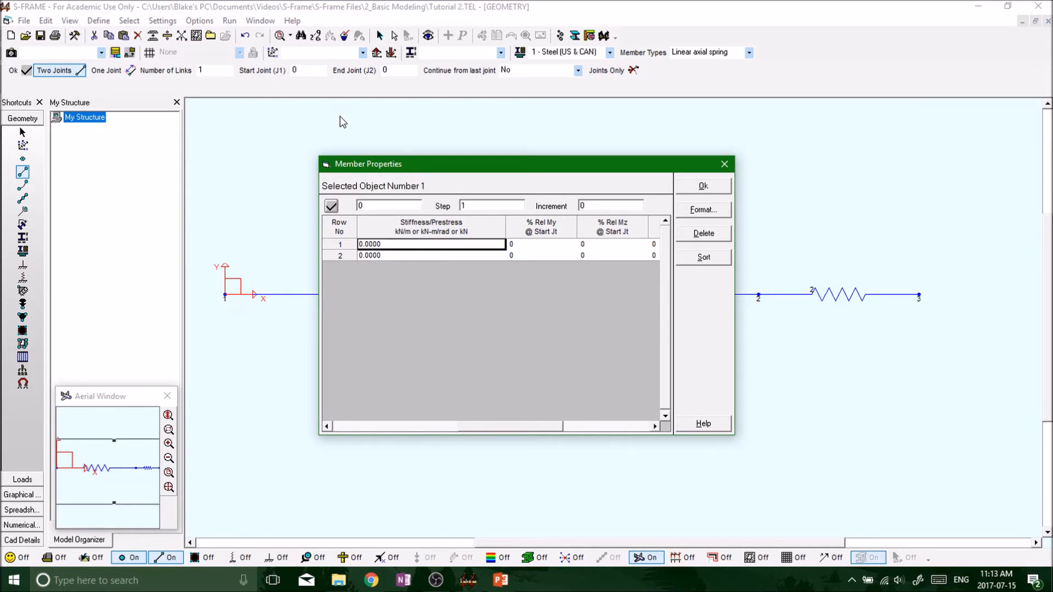
{"action": "mouse_move", "coordinate": [406, 236]}
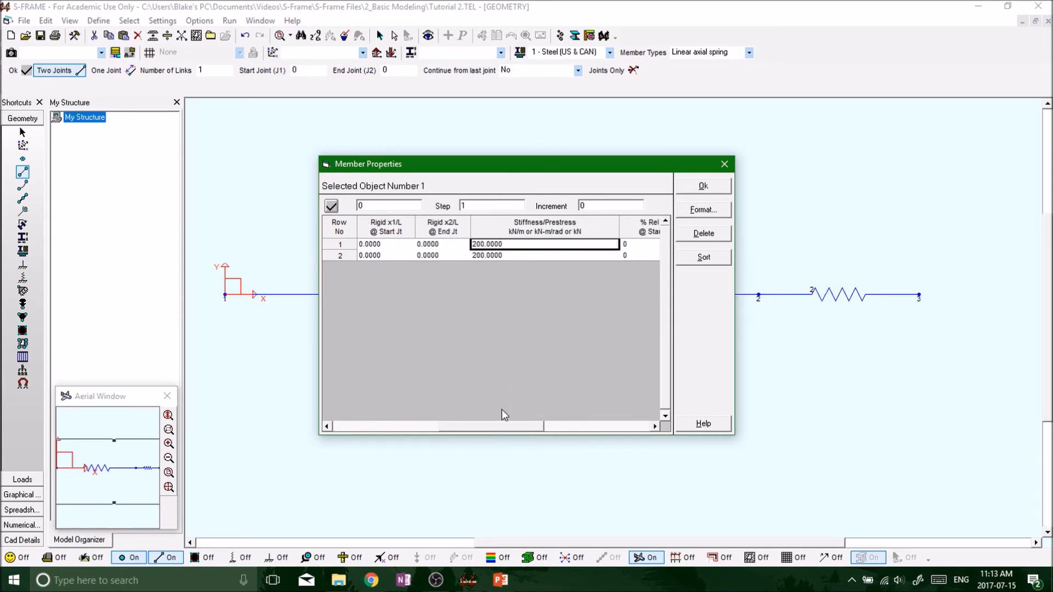
Confirm the properties so both springs carry 200 kN/m stiffness
{"action": "left_click", "coordinate": [702, 186]}
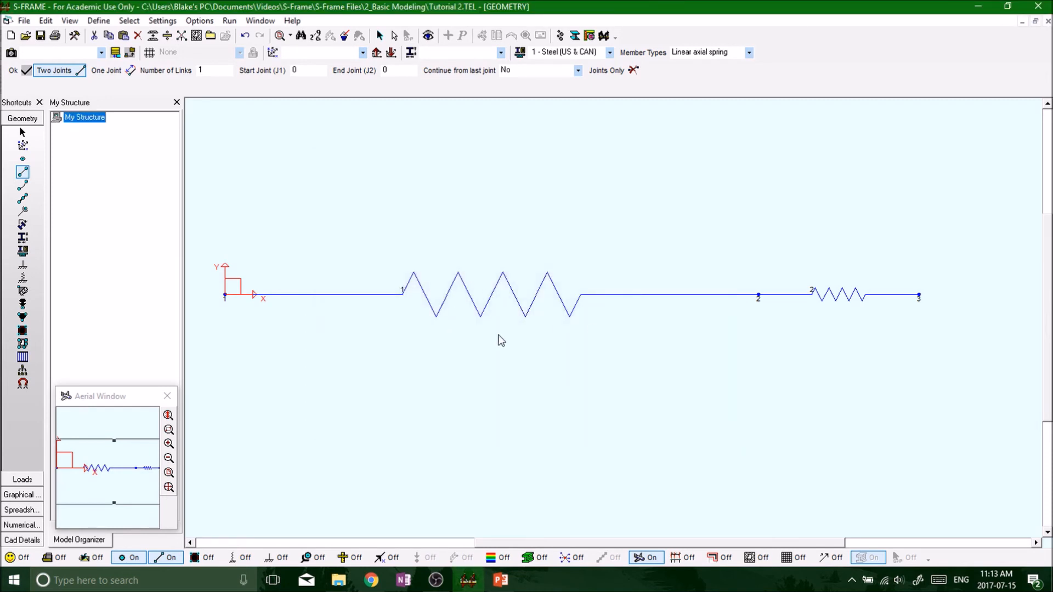
{"action": "mouse_move", "coordinate": [416, 276]}
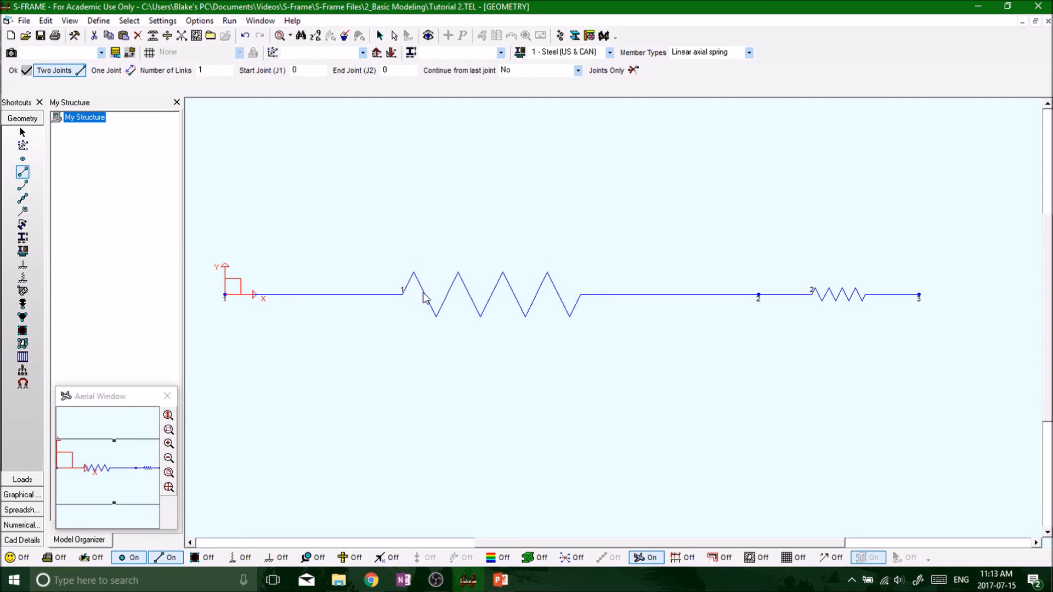
{"action": "mouse_move", "coordinate": [390, 318]}
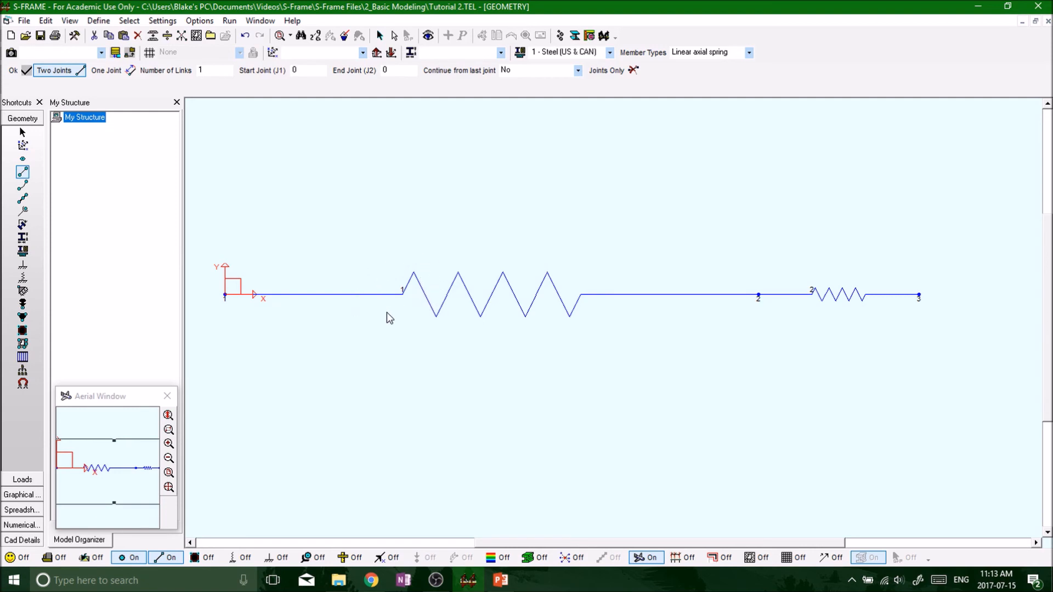